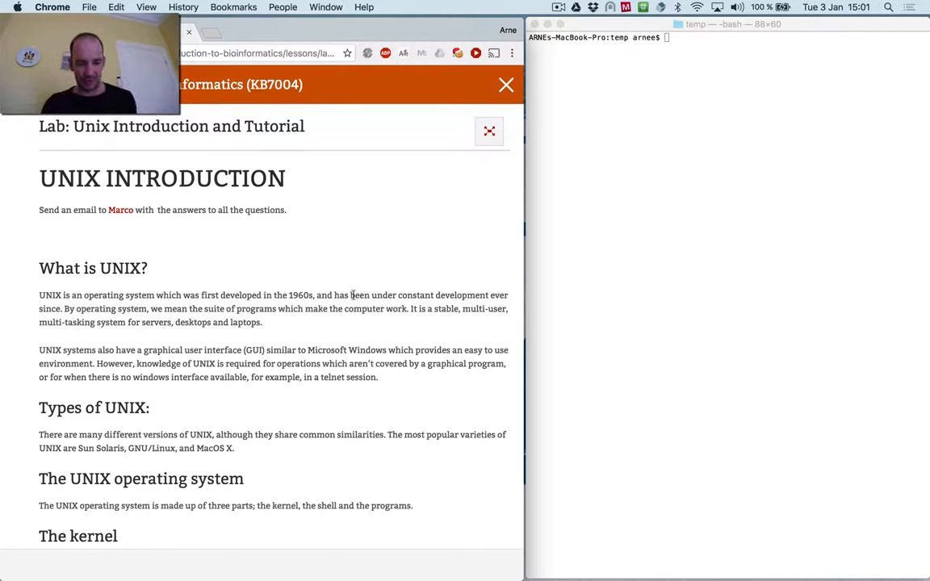
# Scroll the Unix tutorial page down to the '1.1 Listing files and directories (ls)' section.
pyautogui.scroll(-3)
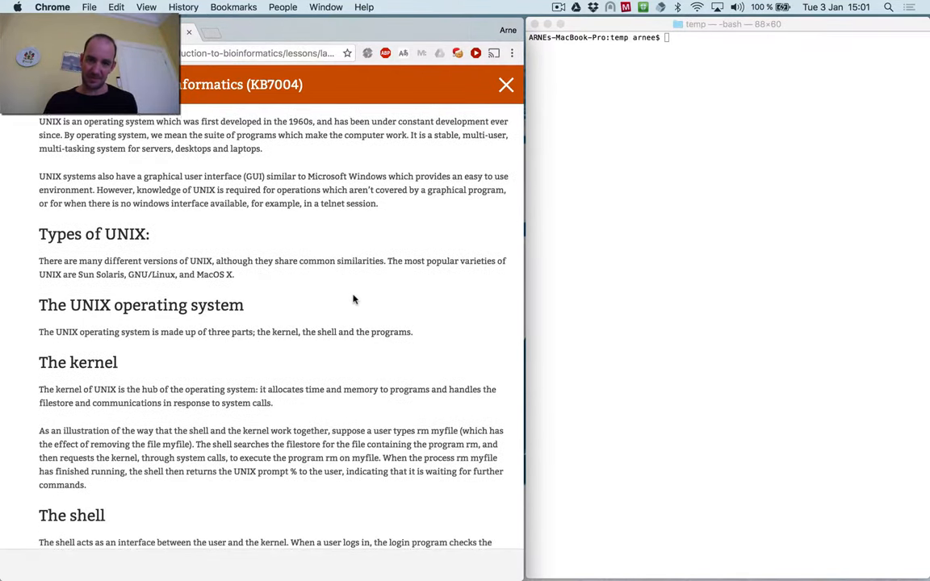
pyautogui.scroll(-3)
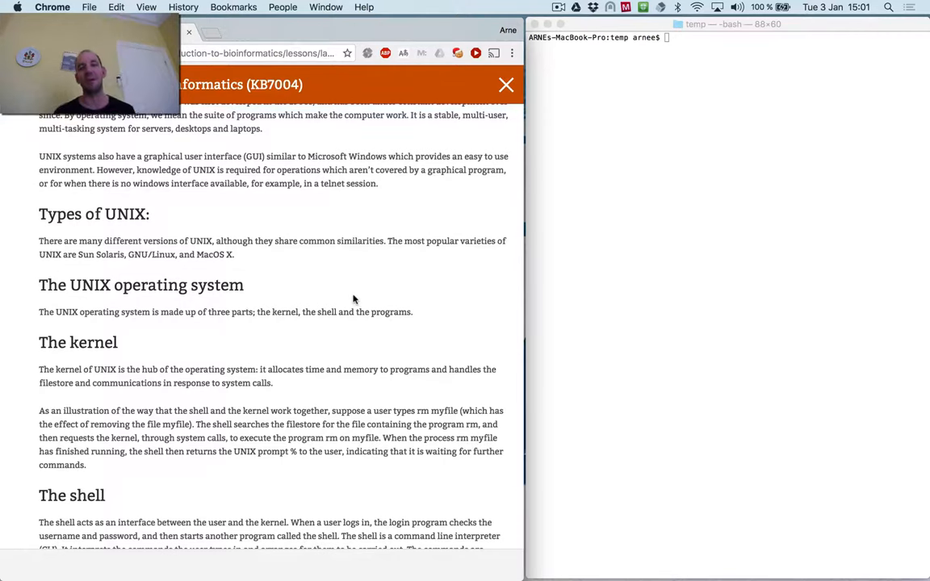
pyautogui.scroll(-3)
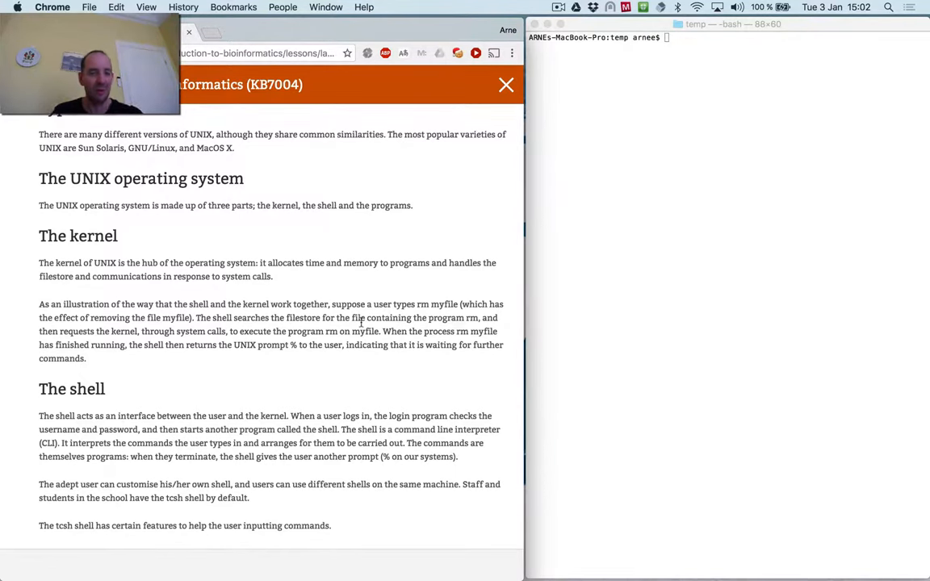
pyautogui.scroll(-3)
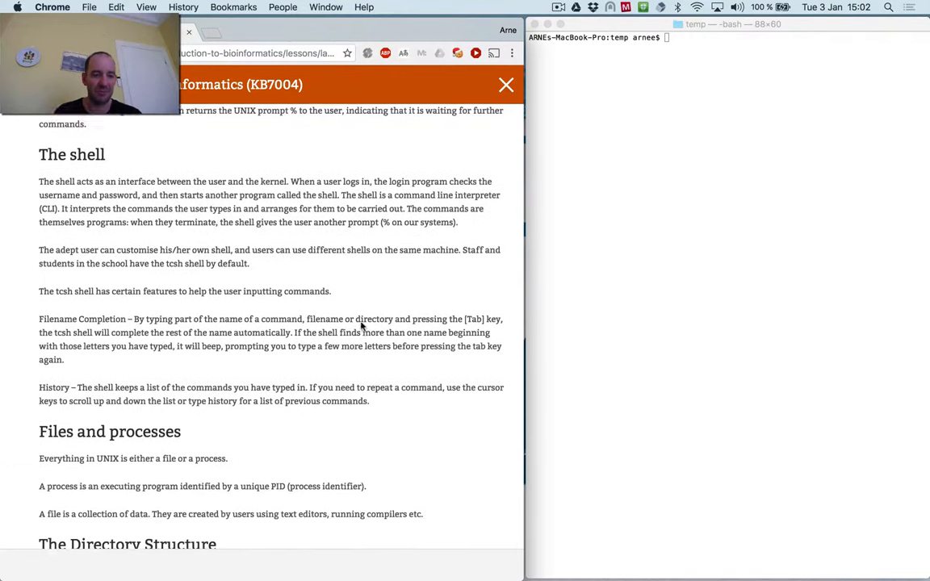
pyautogui.scroll(-3)
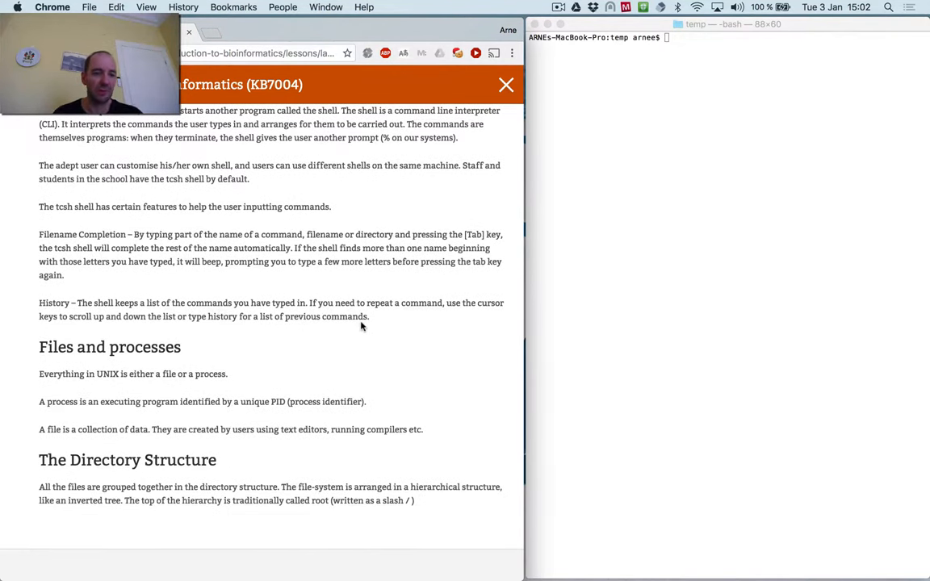
pyautogui.scroll(-3)
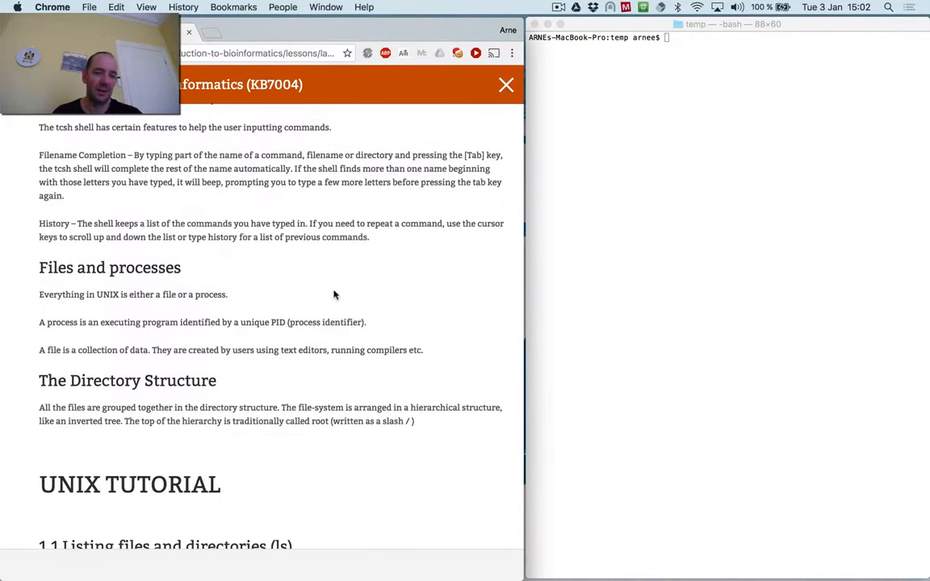
pyautogui.scroll(-3)
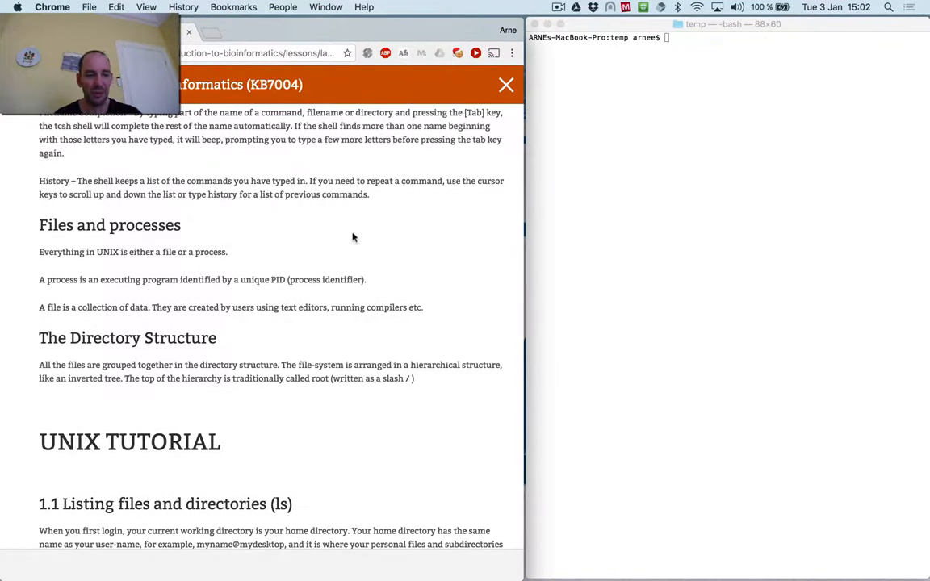
pyautogui.scroll(-3)
pyautogui.write('pwd')
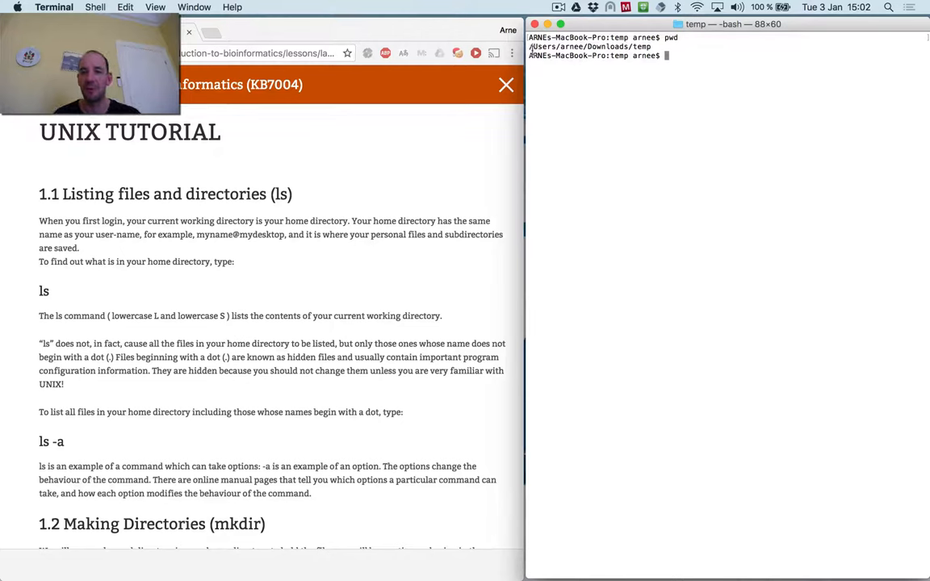
pyautogui.moveTo(610, 116)
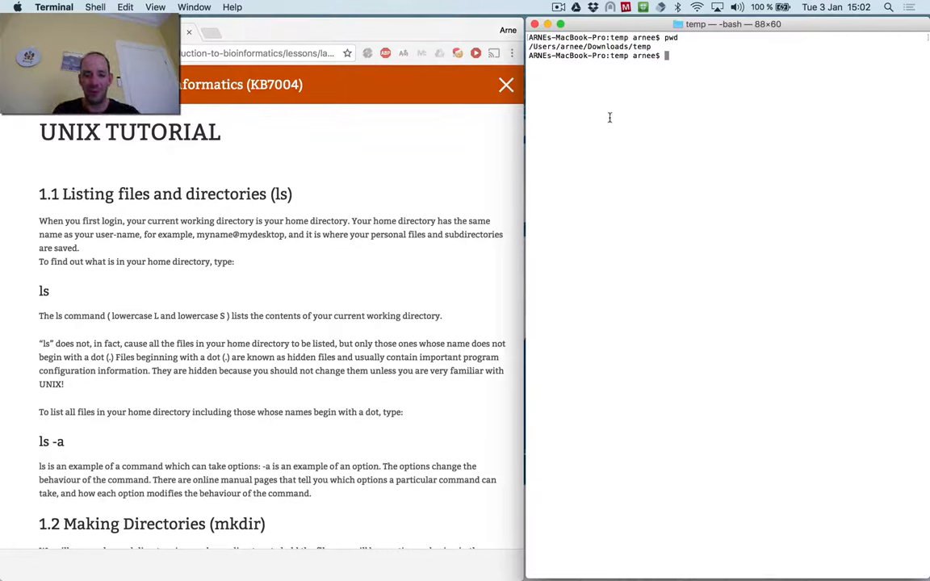
# List the root directory with ls /, then the temp folder's files with ls and ls -a.
pyautogui.write('ls')
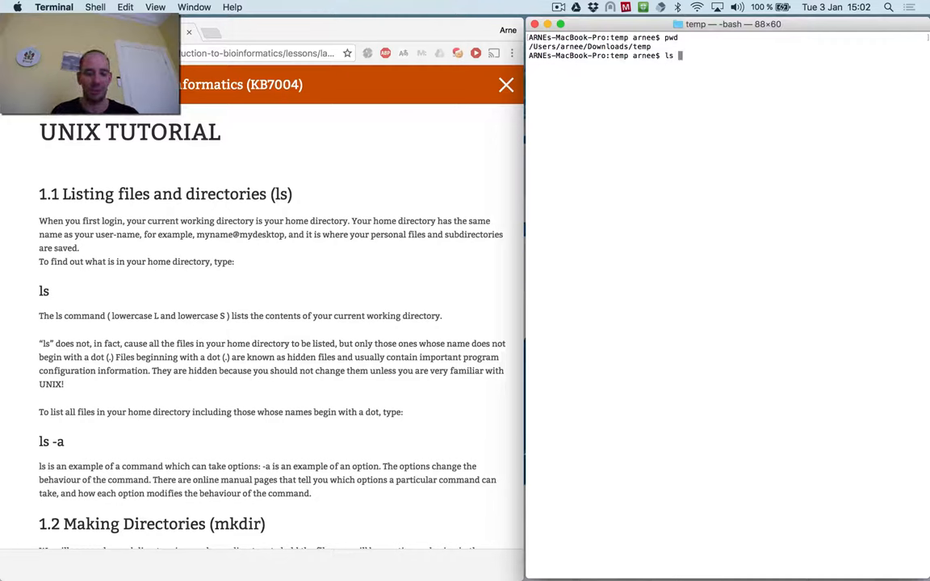
pyautogui.write('/')
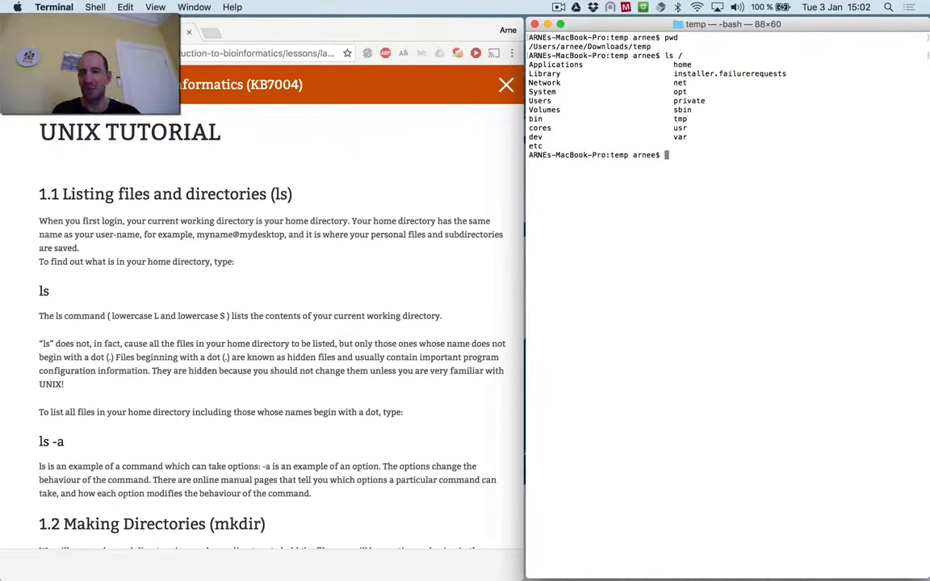
pyautogui.write('ls')
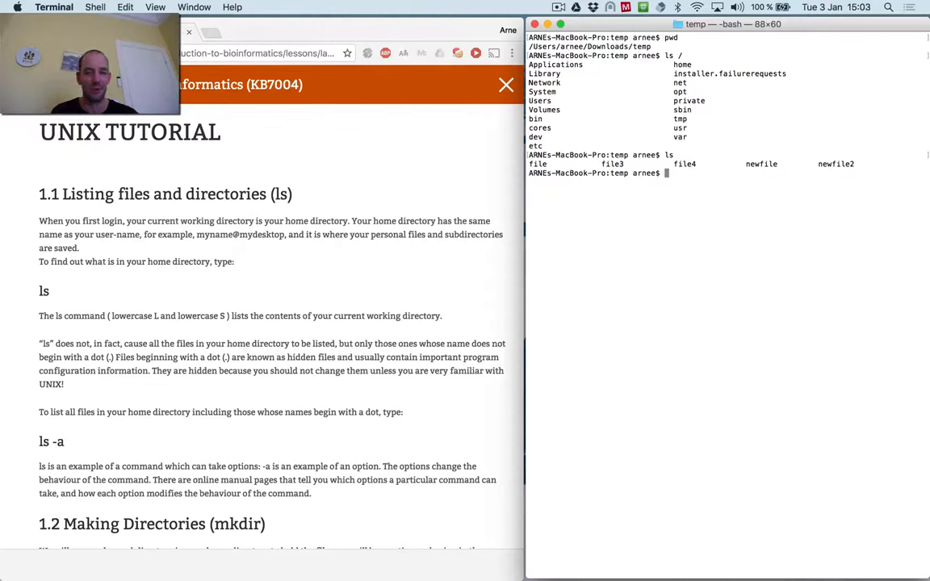
pyautogui.write('ls -a')
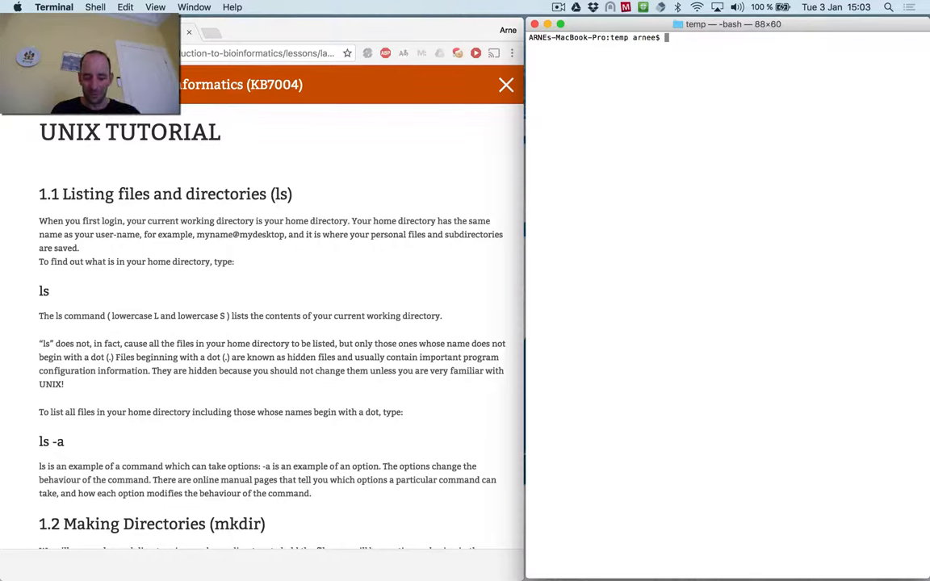
# Go up and back into temp, make the folder 'directory' and cd into it.
pyautogui.write('cd ..')
pyautogui.write('pwd')
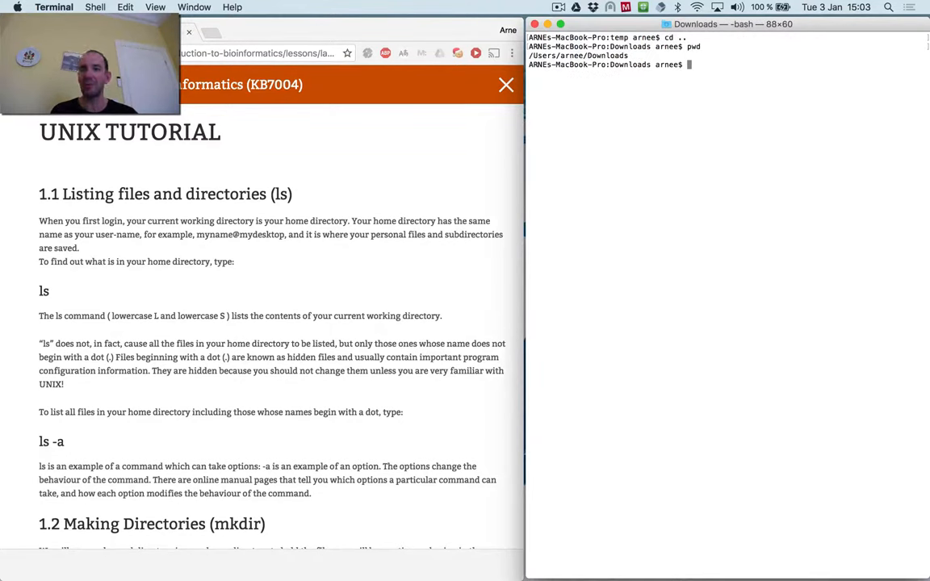
pyautogui.write('cd temp/')
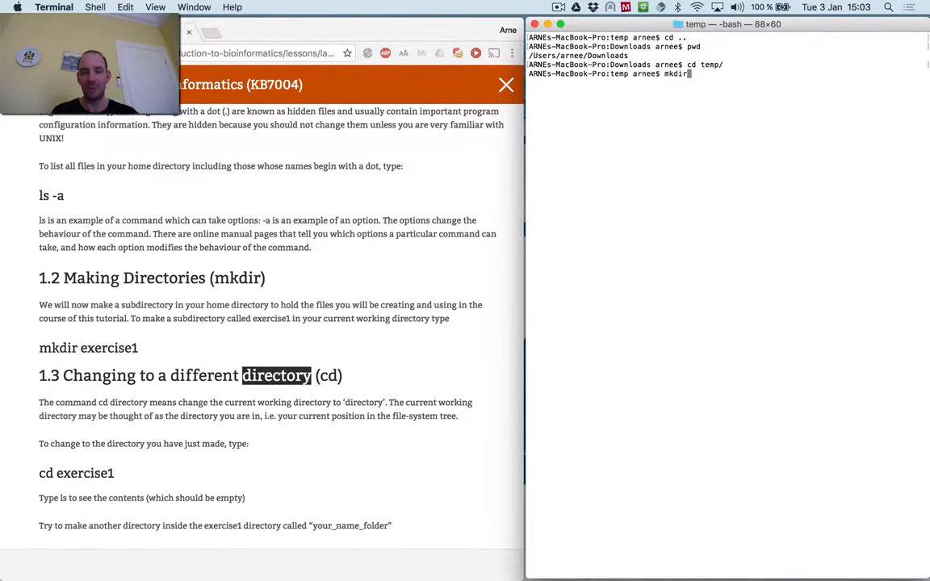
pyautogui.write('directory')
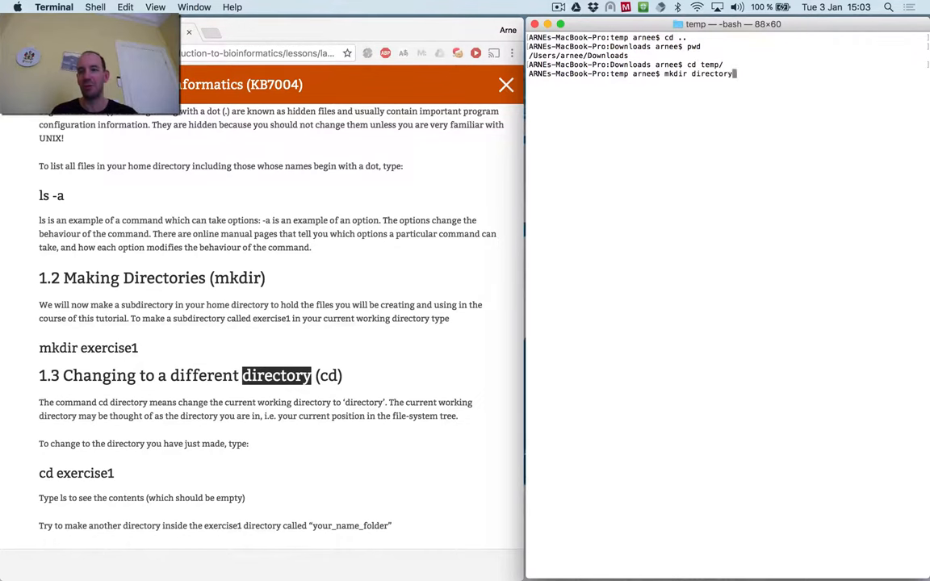
pyautogui.write('cd directory/')
pyautogui.write('pwd')
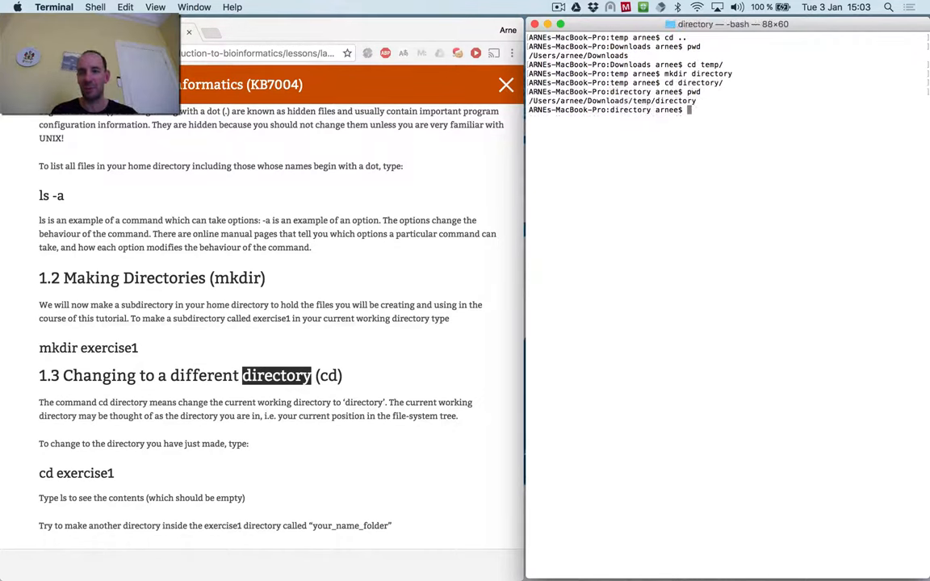
# Scroll the tutorial page down to the next file-handling section.
pyautogui.scroll(-3)
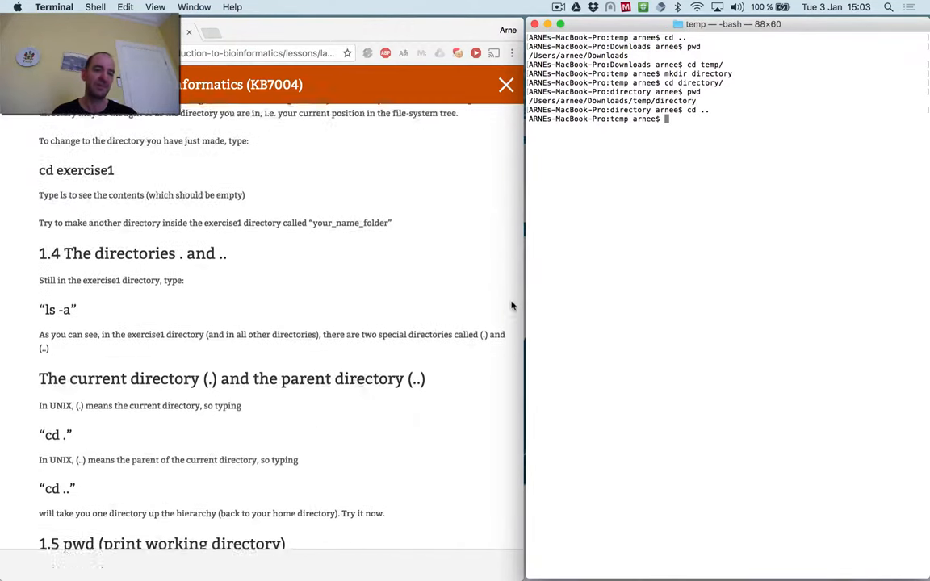
pyautogui.scroll(-3)
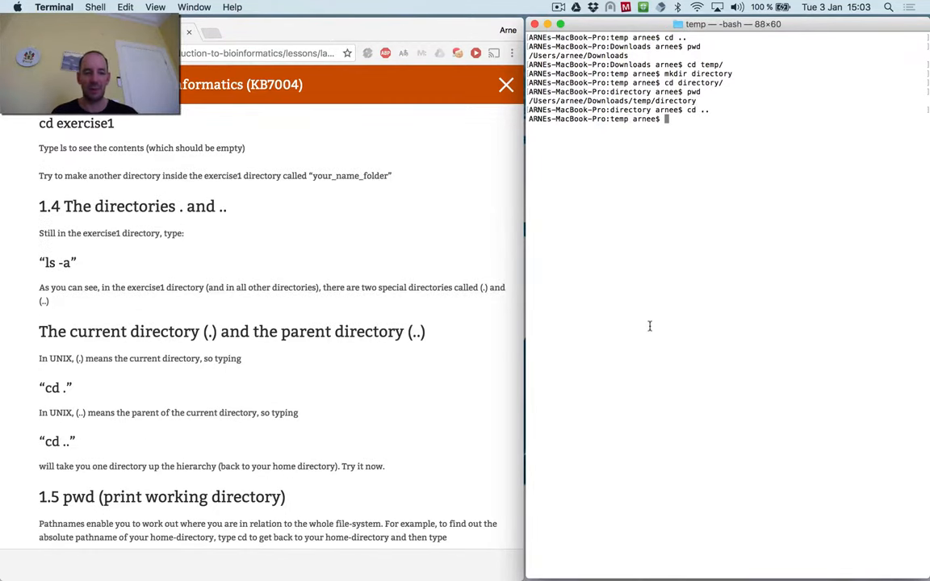
pyautogui.scroll(-3)
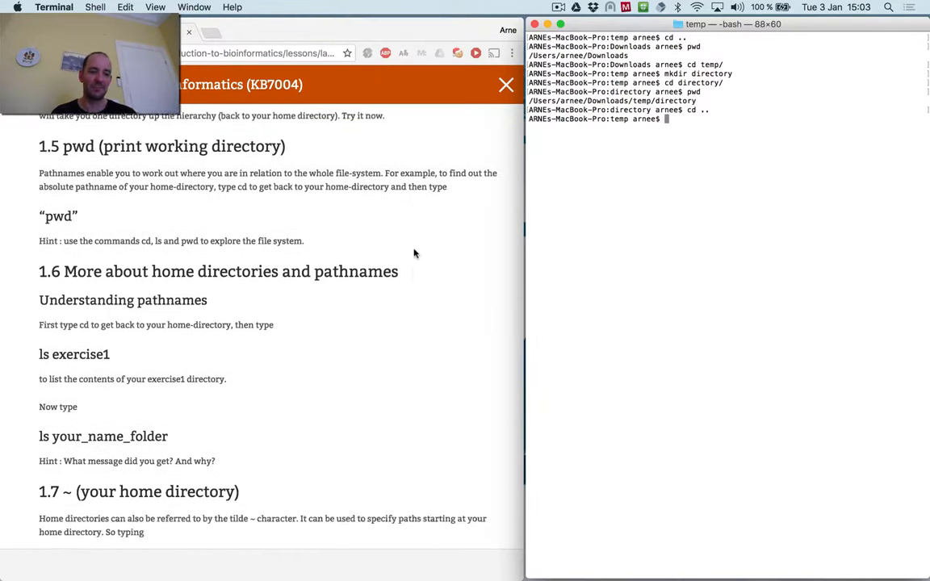
pyautogui.scroll(-3)
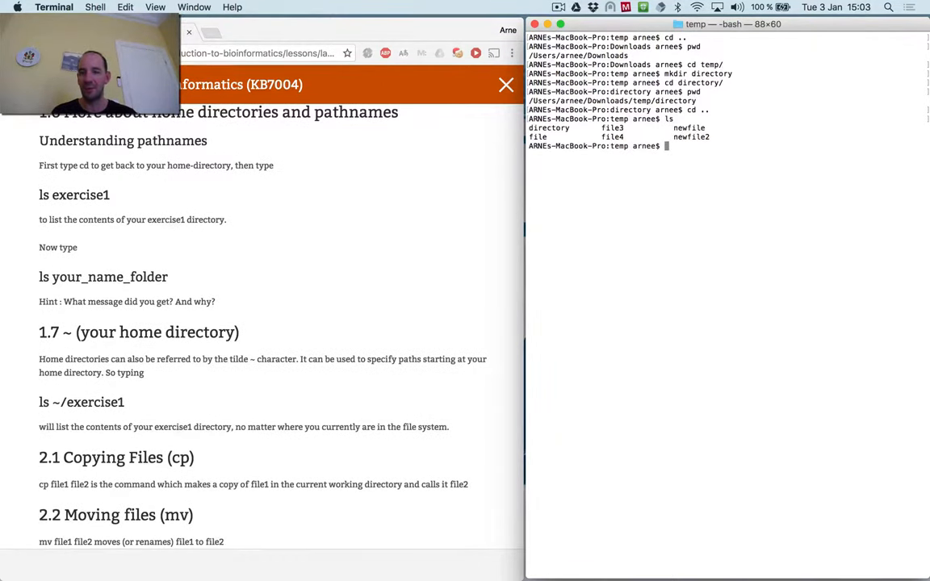
# Copy file to file1 and confirm the copy with ls -l.
pyautogui.write('ls -l')
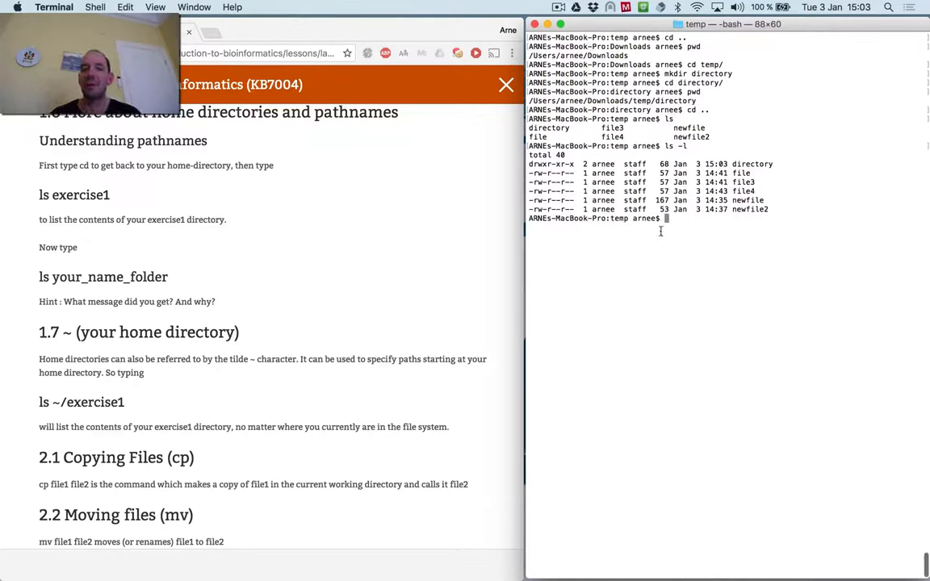
pyautogui.moveTo(662, 258)
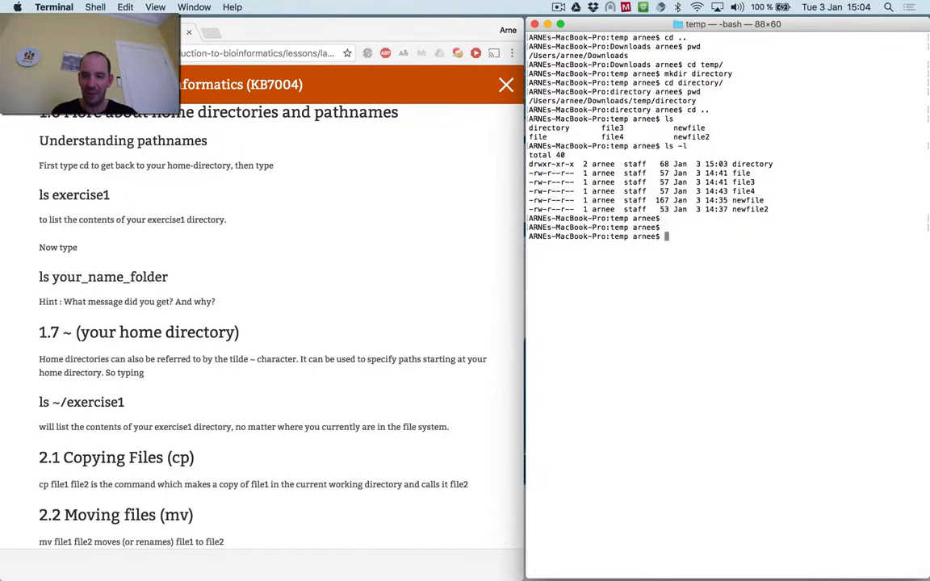
pyautogui.write('cp file file1')
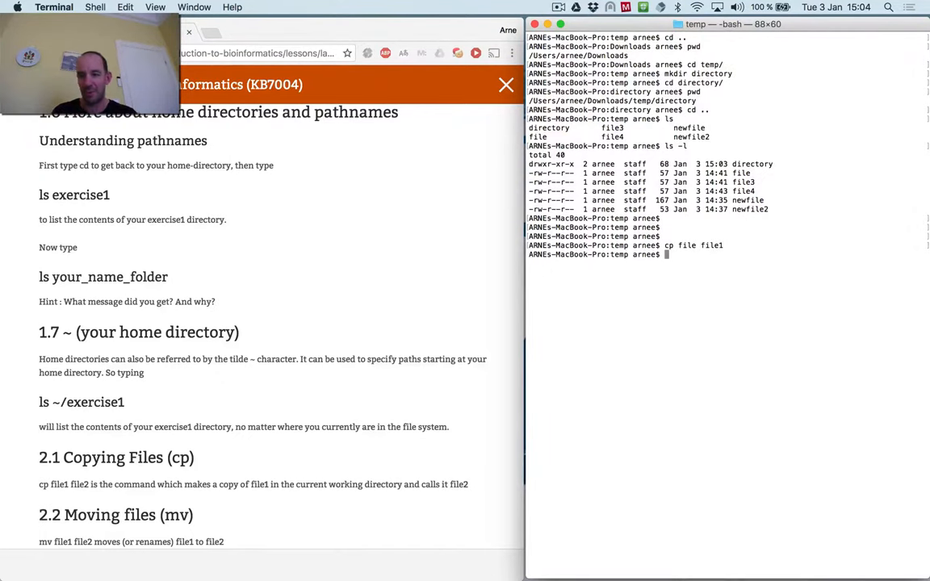
pyautogui.write('ls -l')
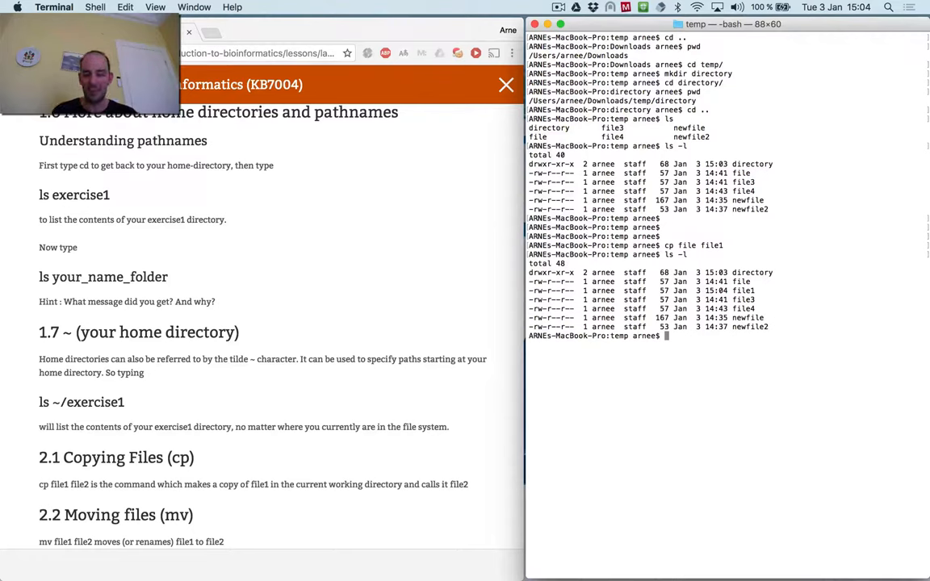
# Rename file1 to file2 with mv, then move file2 onto file3.
pyautogui.write('mv file1 file2')
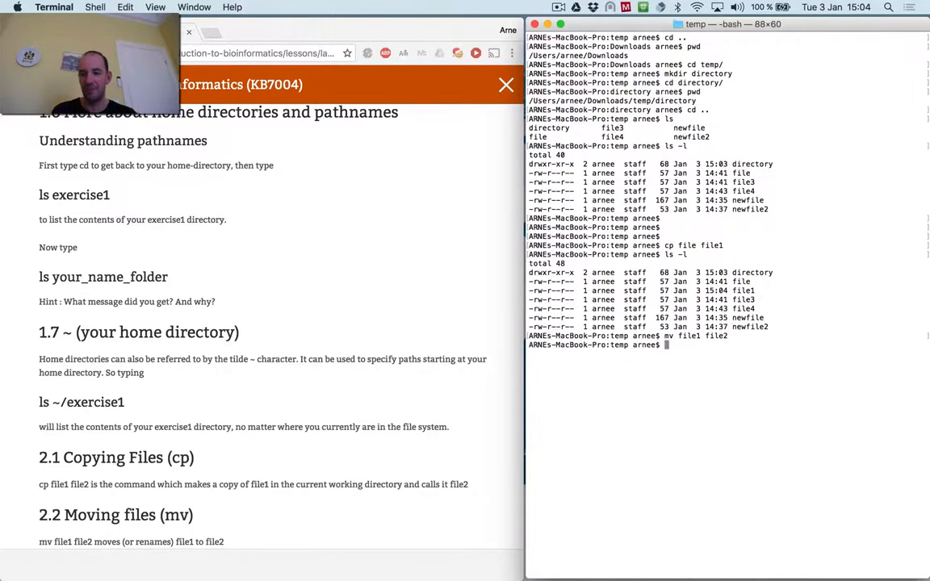
pyautogui.press('Return')
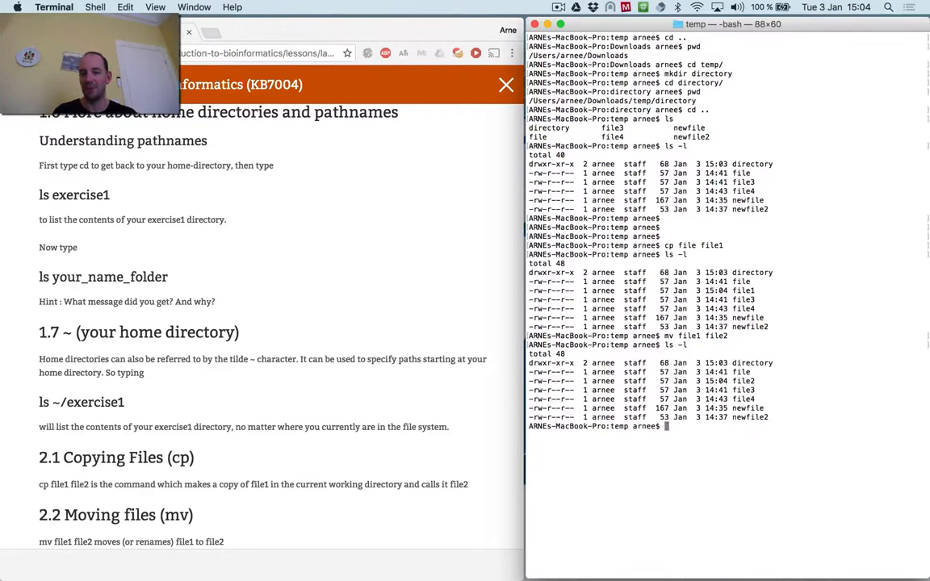
pyautogui.write('mv')
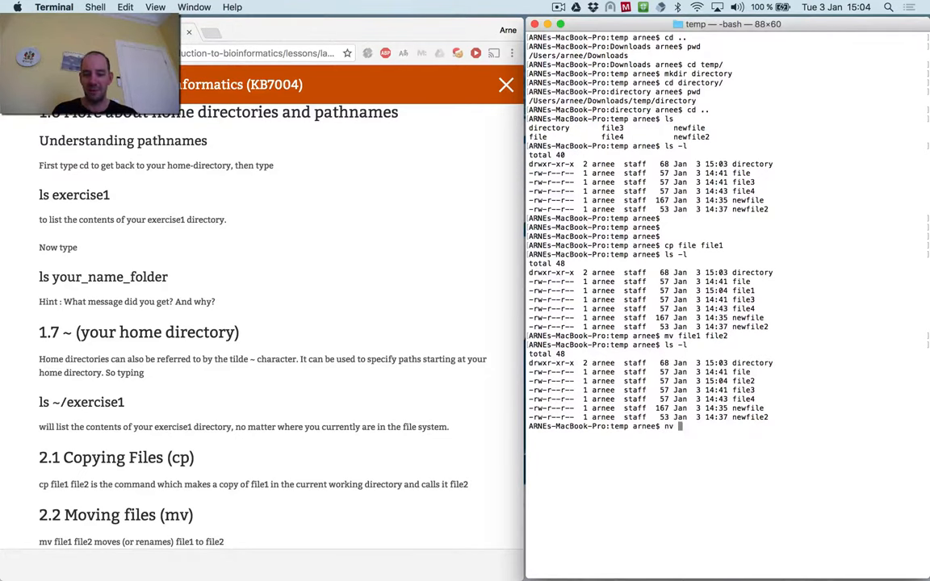
pyautogui.write('file2 file3')
pyautogui.write('ls -l')
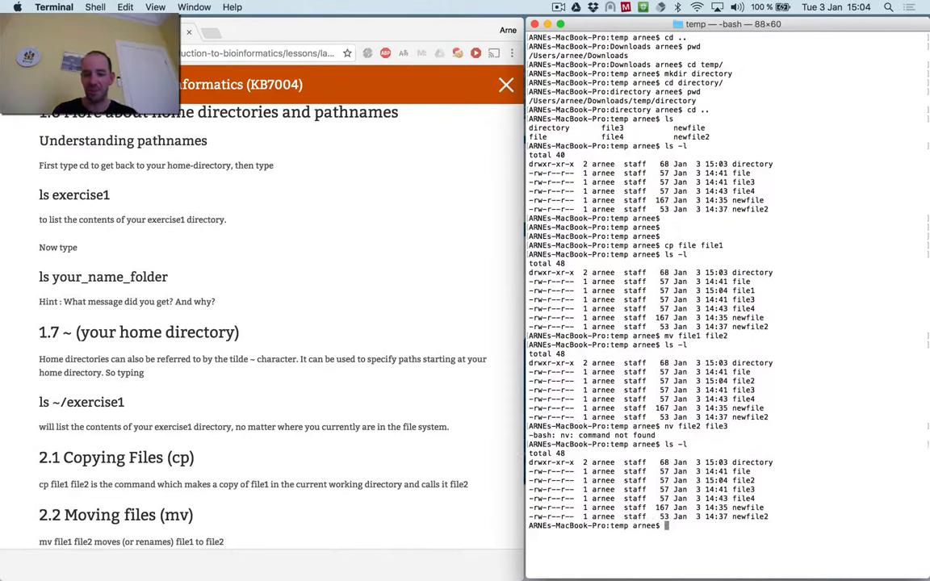
pyautogui.write('mv file2 file3')
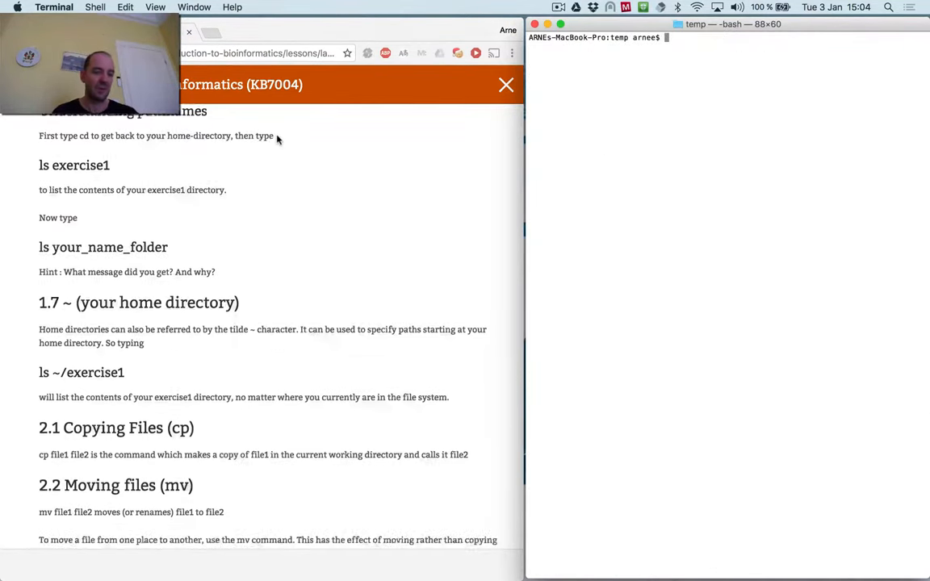
# Show file2 and file3 with cat, write file3 into file2 via redirection, and diff file2 against file3.
pyautogui.scroll(-3)
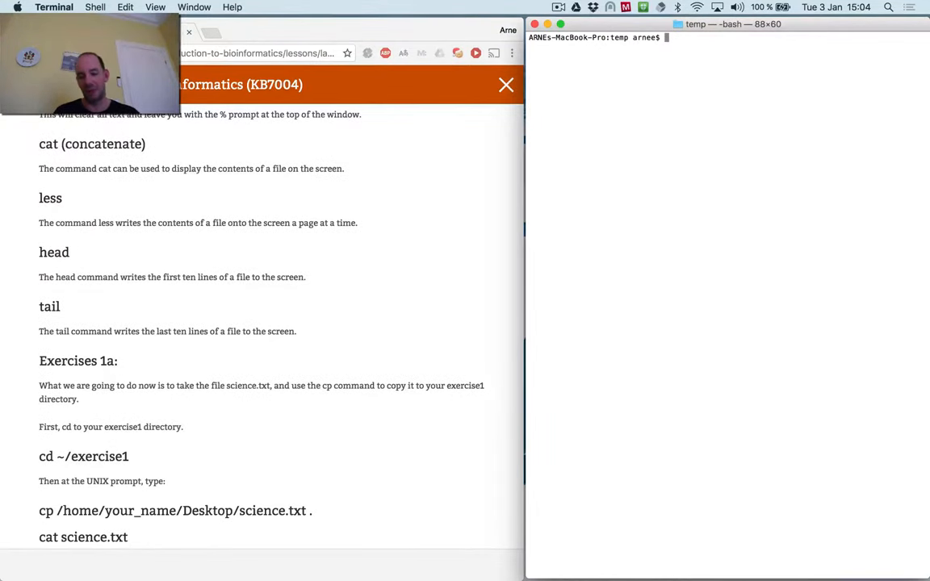
pyautogui.write('cat file2')
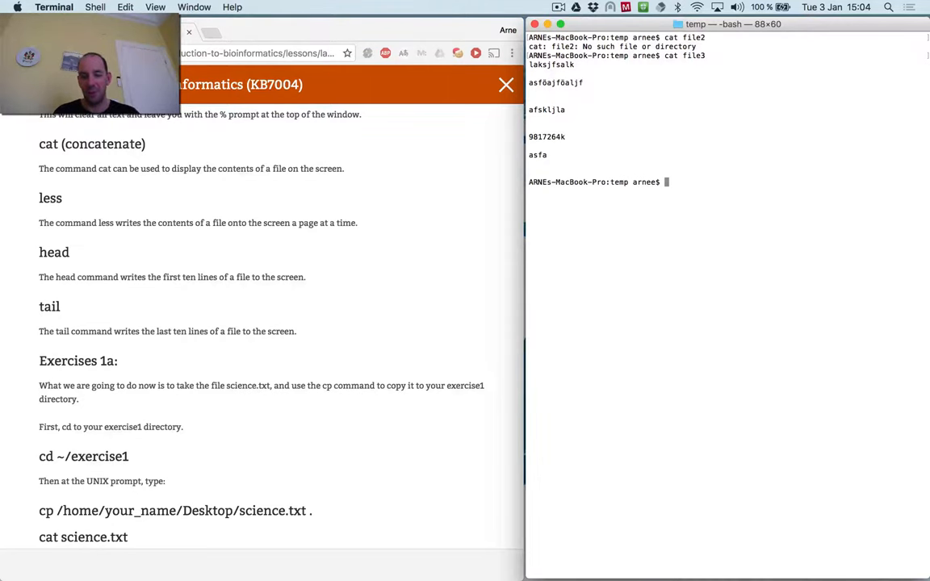
pyautogui.write('cat file3 >')
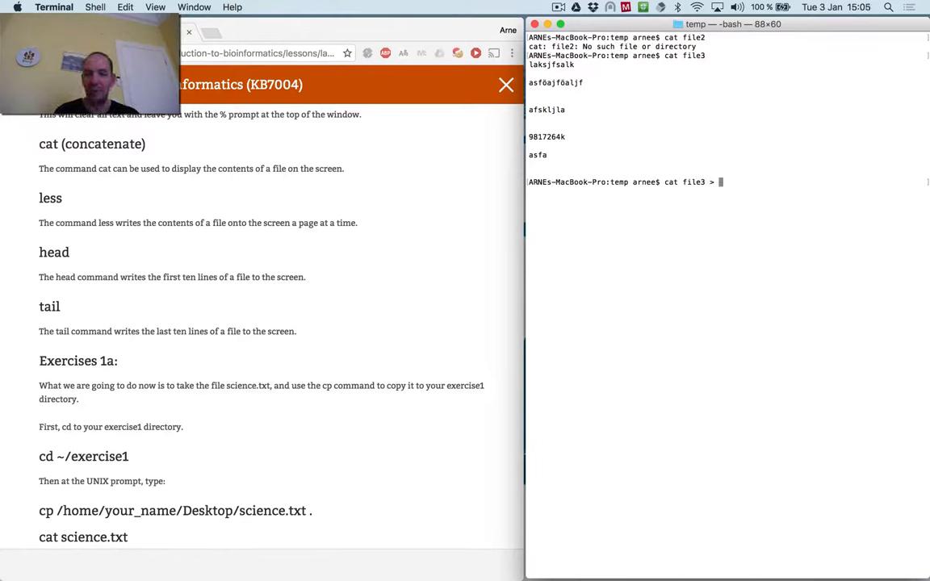
pyautogui.write('dile')
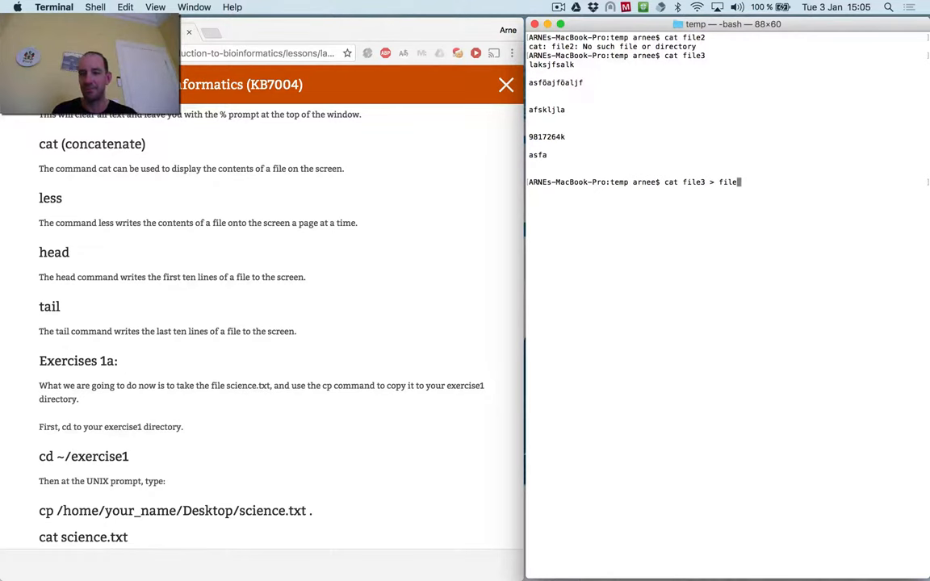
pyautogui.write('2')
pyautogui.press('Return')
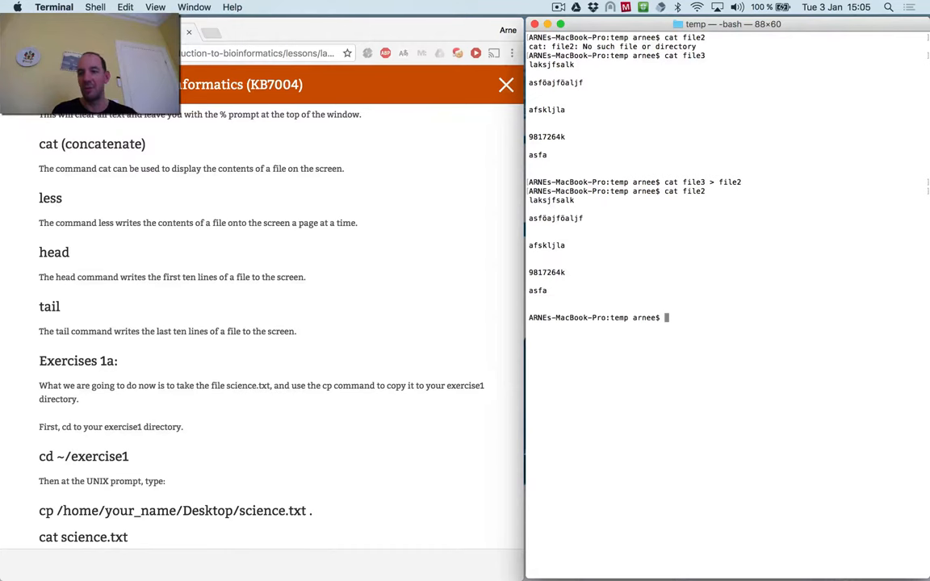
pyautogui.write('diff file2 file3')
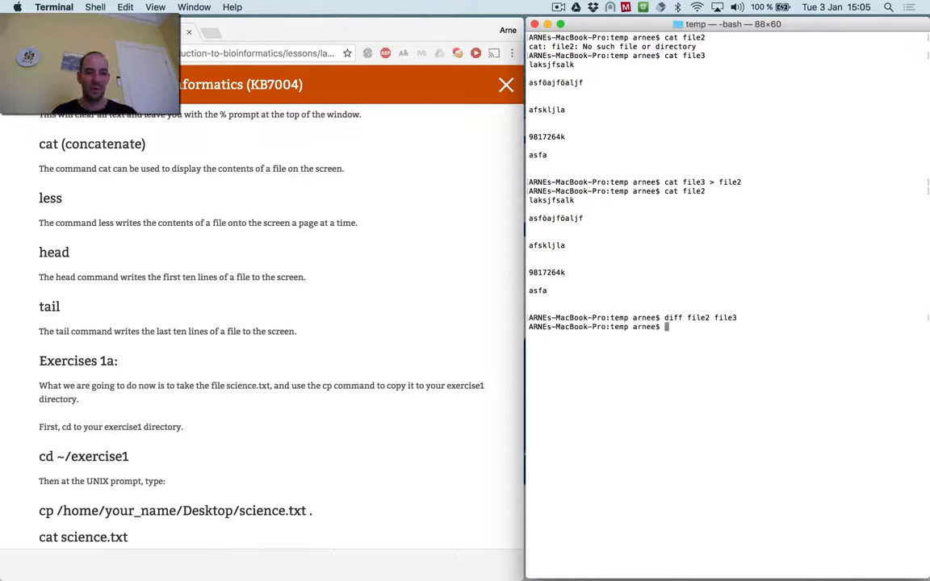
# Run head -1 and tail -1 on file2, sort it, and save the sorted lines as sortedfile.
pyautogui.write('head -1 file2')
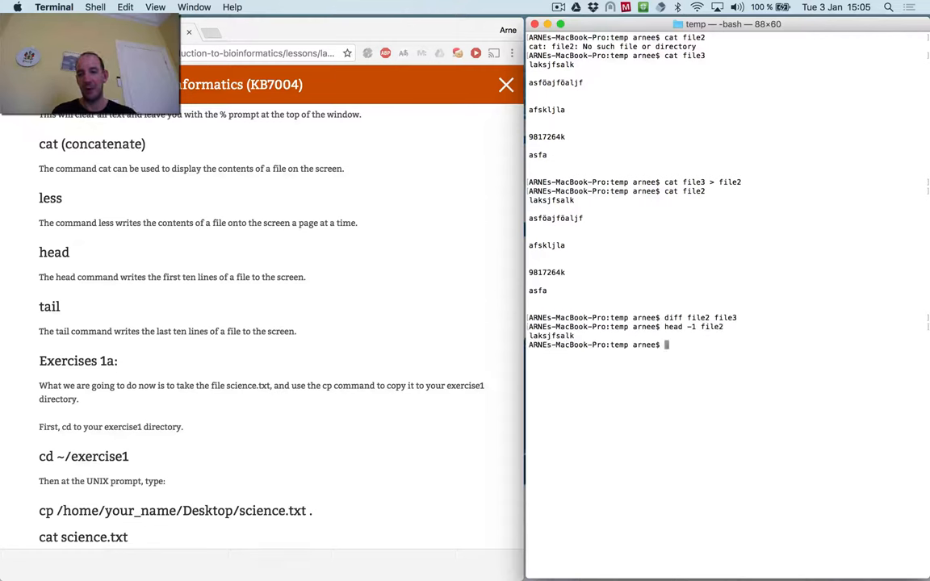
pyautogui.write('tail -1 file2')
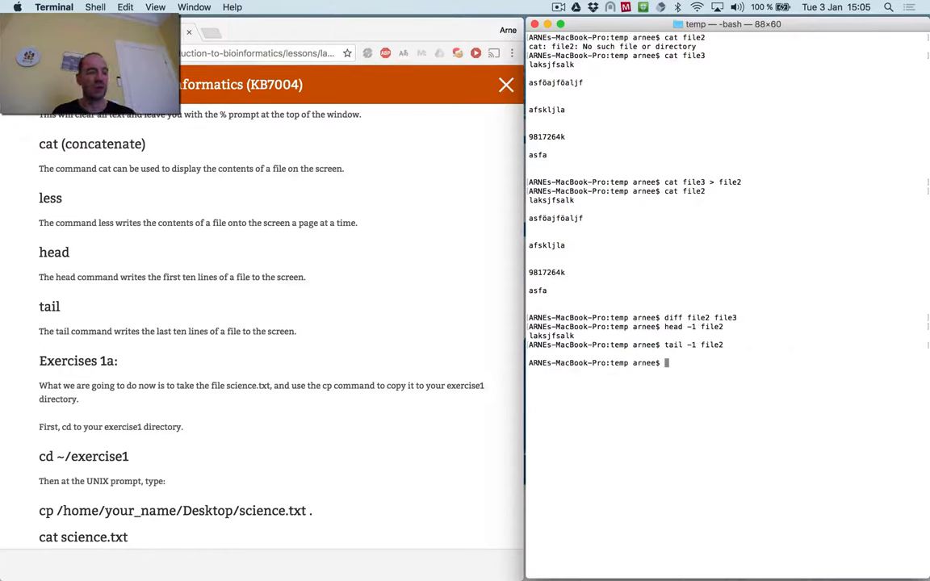
pyautogui.write('sort file2 >')
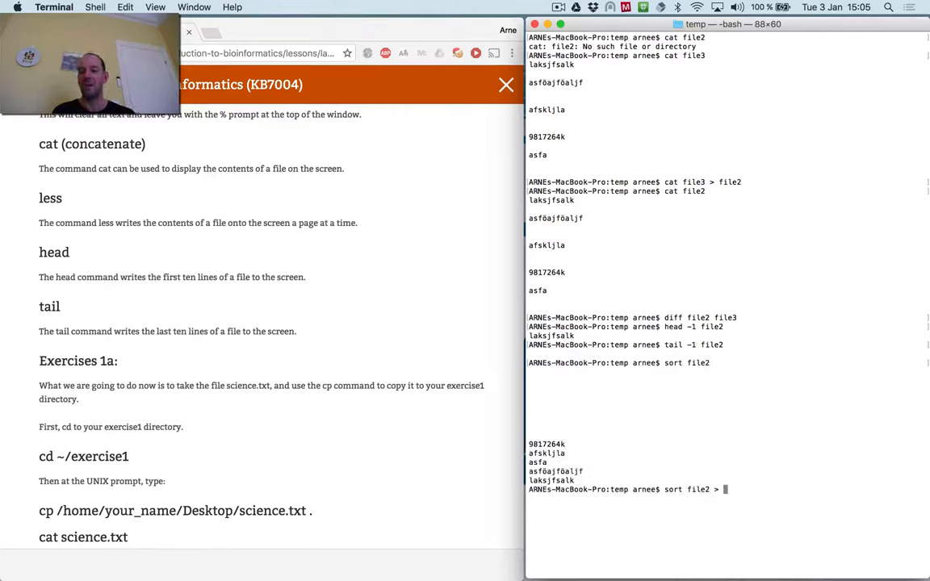
pyautogui.write('sortedfile')
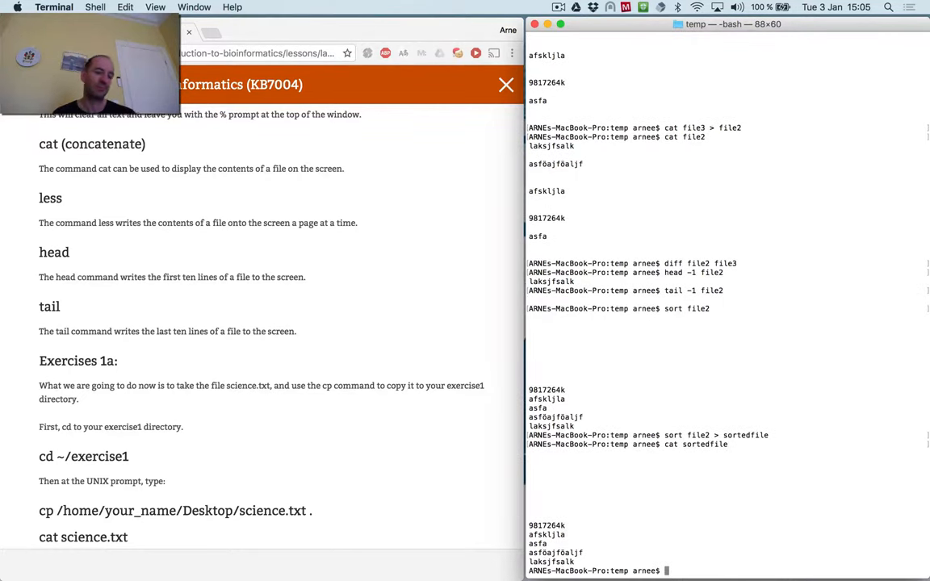
pyautogui.scroll(-3)
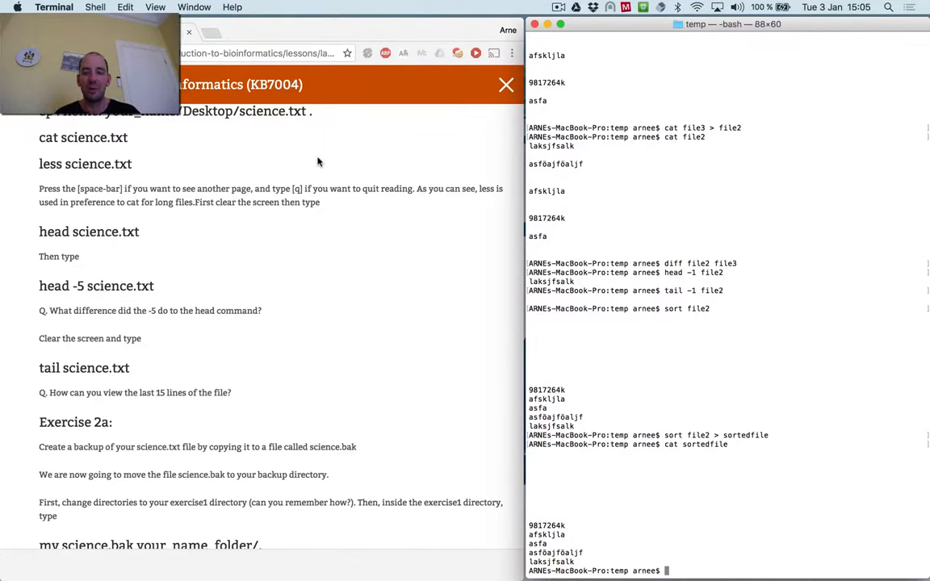
# Count sortedfile's lines, words and characters with wc -l, -w and -c.
pyautogui.scroll(-3)
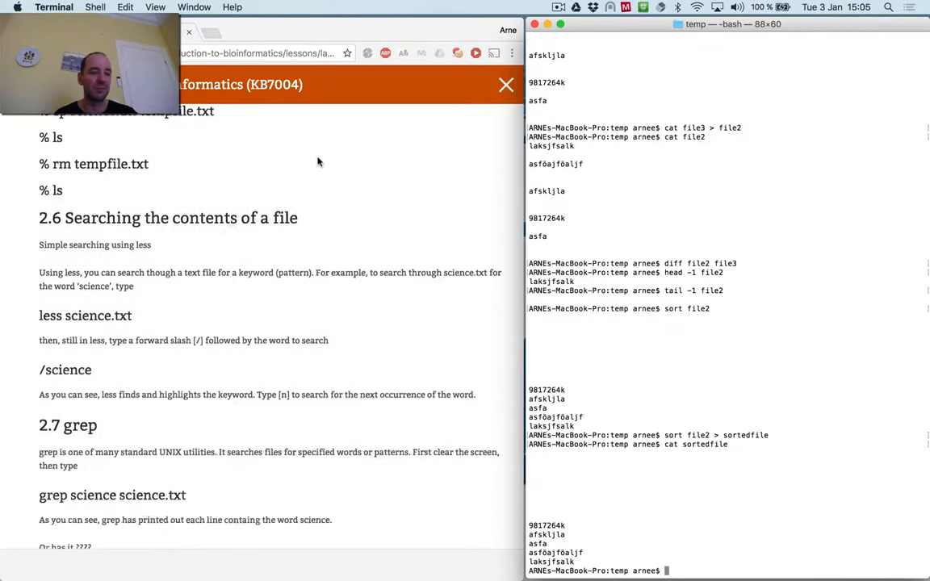
pyautogui.scroll(-3)
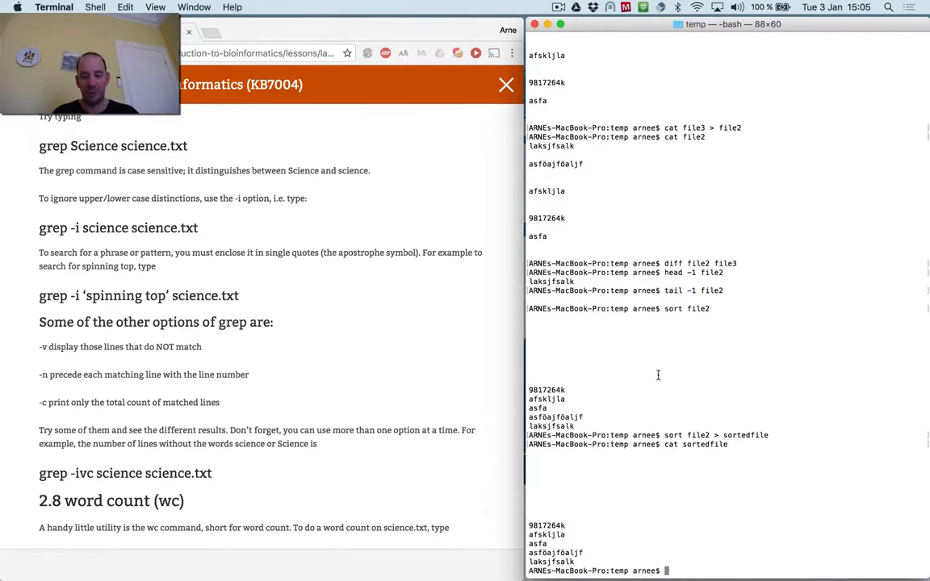
pyautogui.write('wc -l')
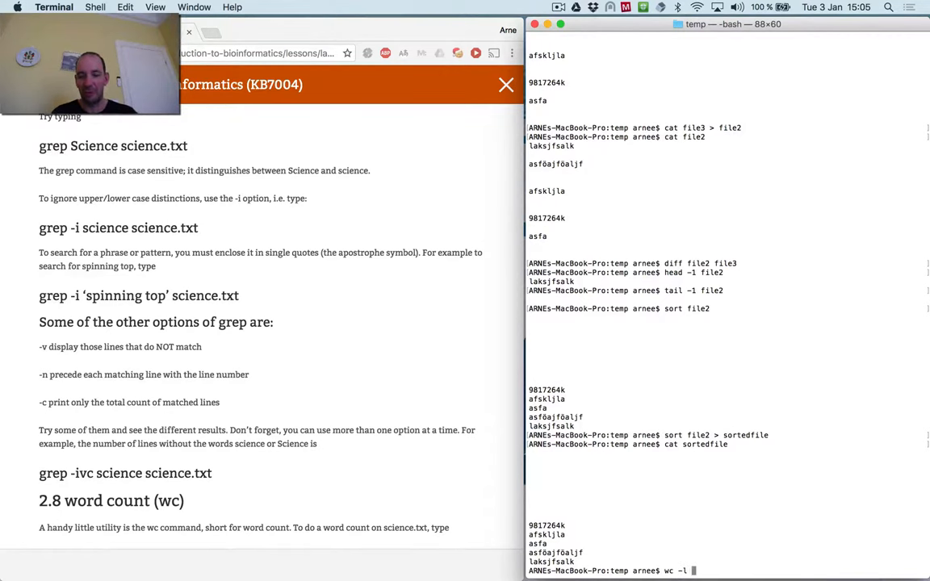
pyautogui.write('sortedfile')
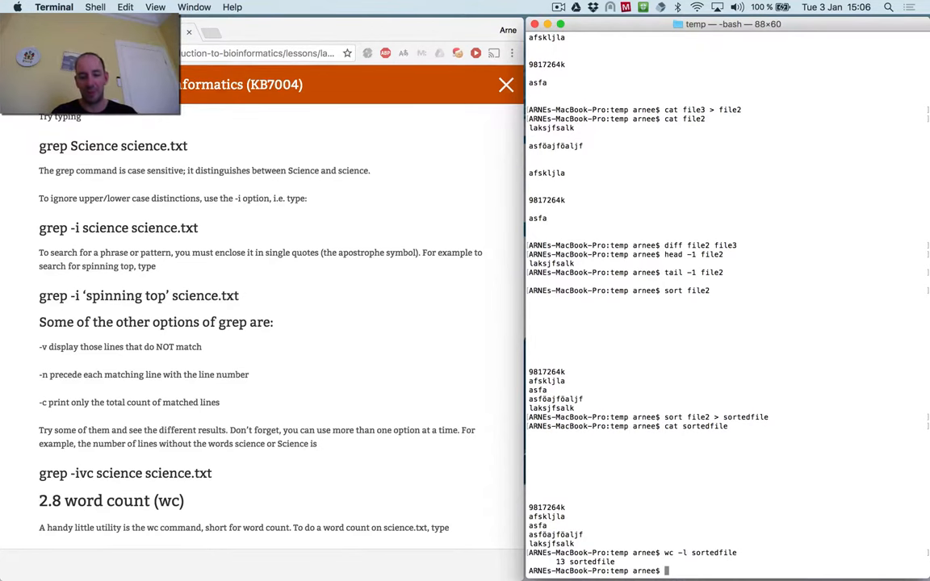
pyautogui.write('wc -w sortedfile')
pyautogui.write('wc -c')
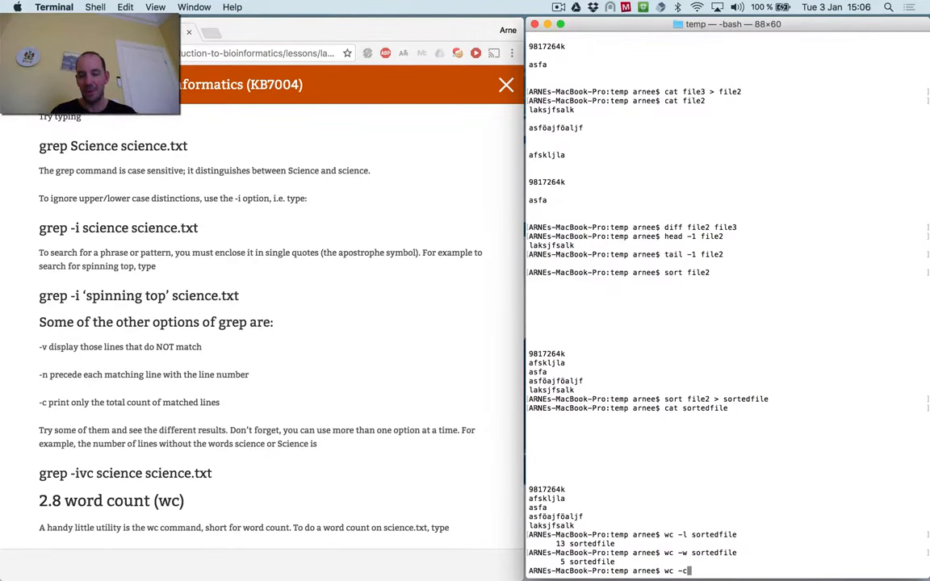
pyautogui.press('Return')
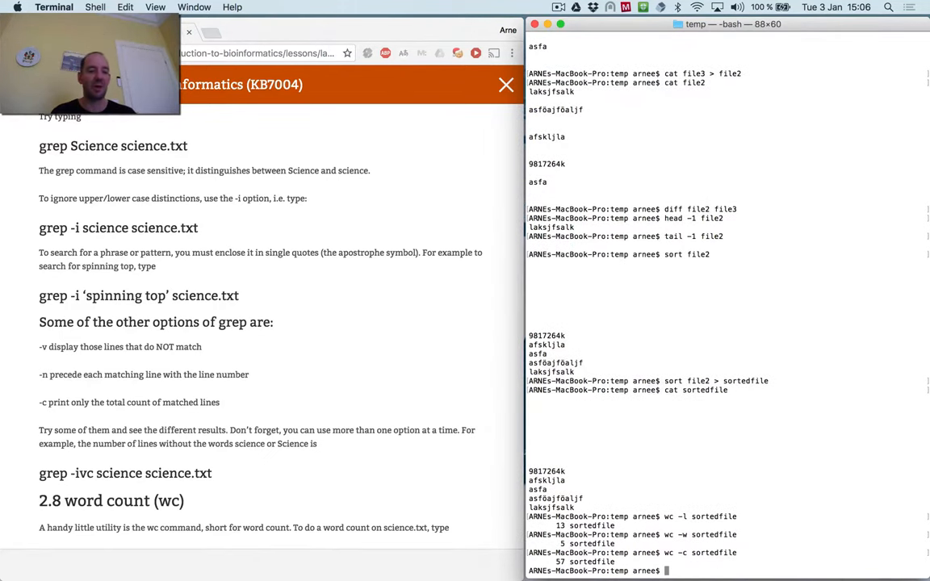
pyautogui.scroll(-3)
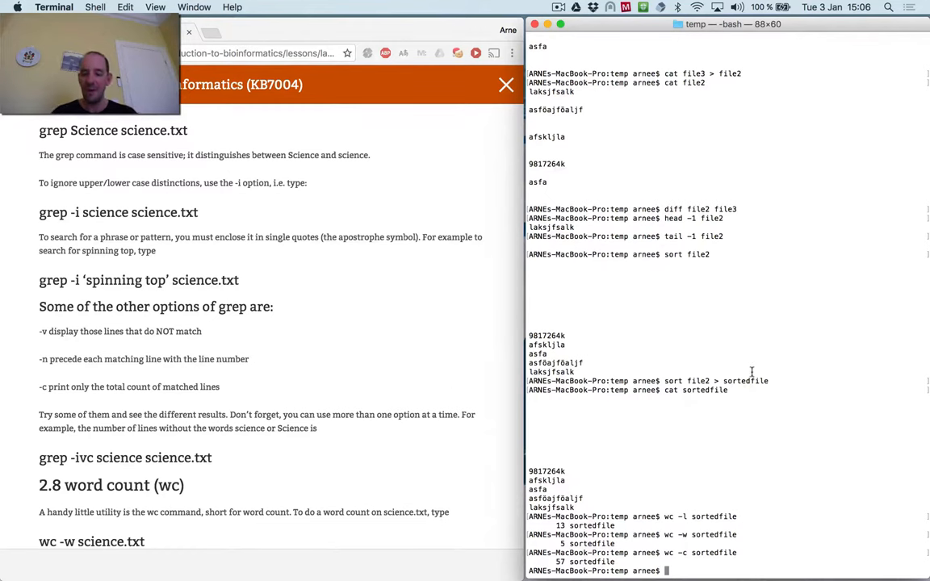
# Search sortedfile with grep for lines containing 9.
pyautogui.write('grep')
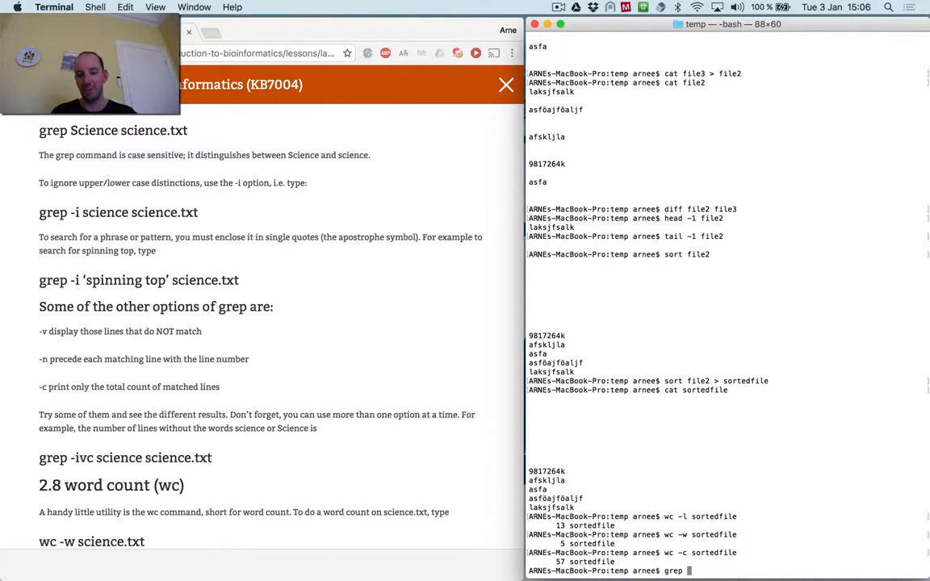
pyautogui.write('9 sortedfile')
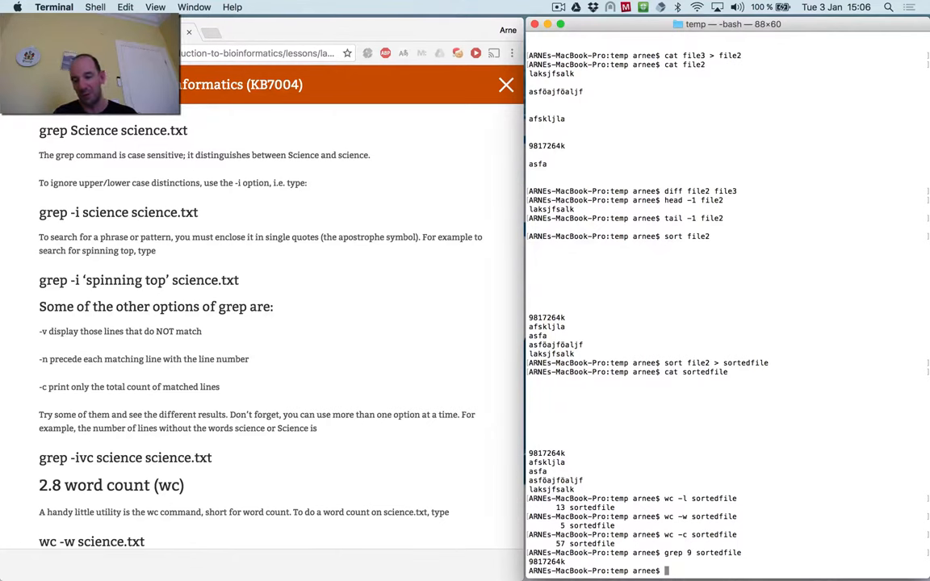
pyautogui.write('grep 9 sortedfile')
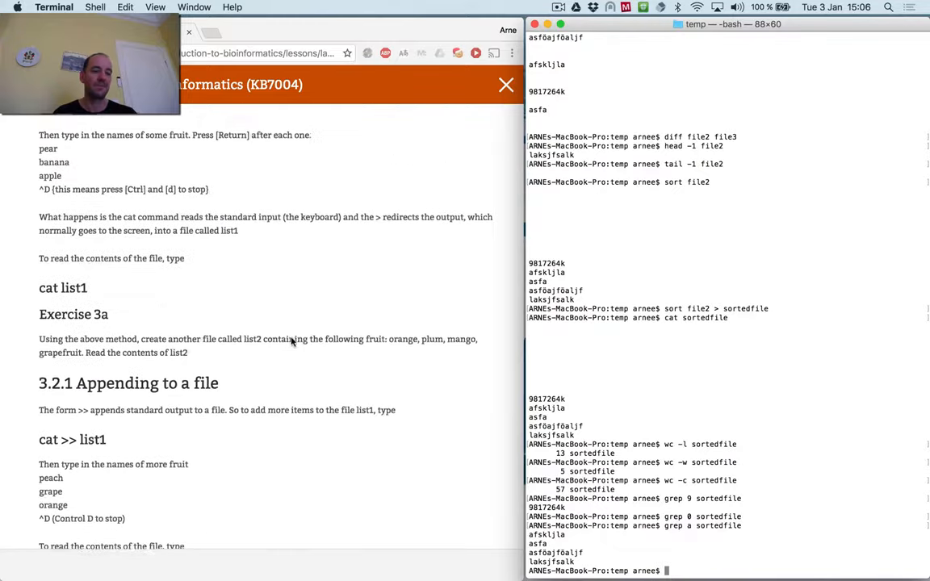
pyautogui.scroll(-3)
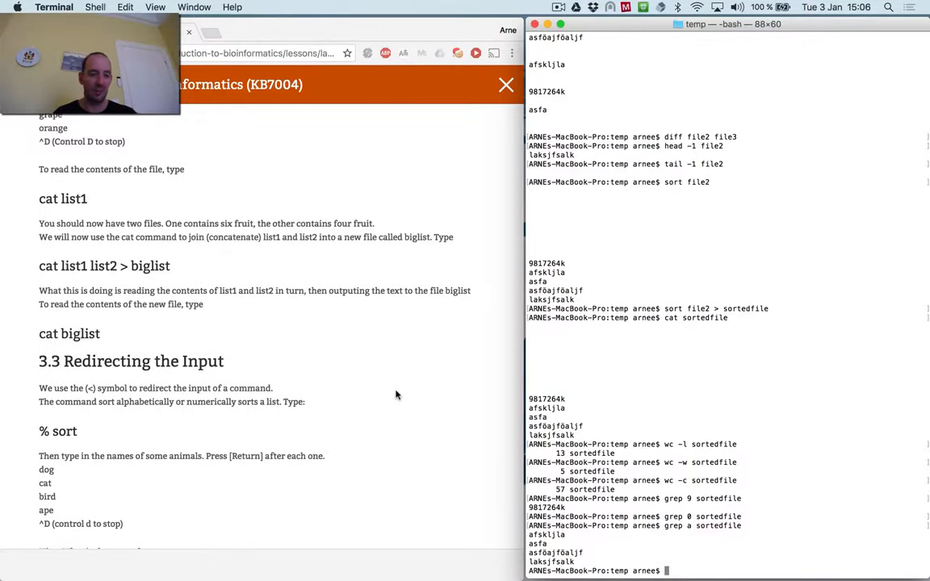
pyautogui.scroll(-3)
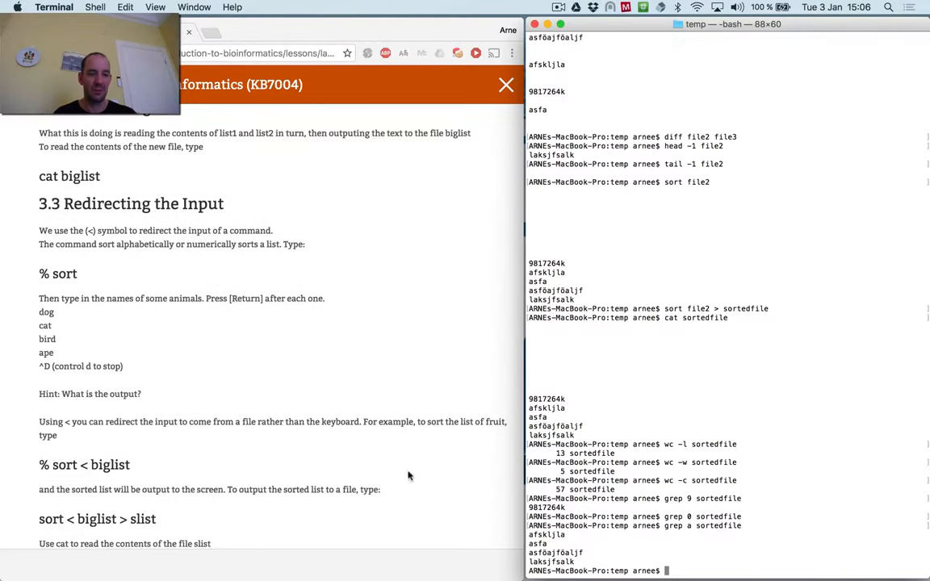
pyautogui.scroll(-3)
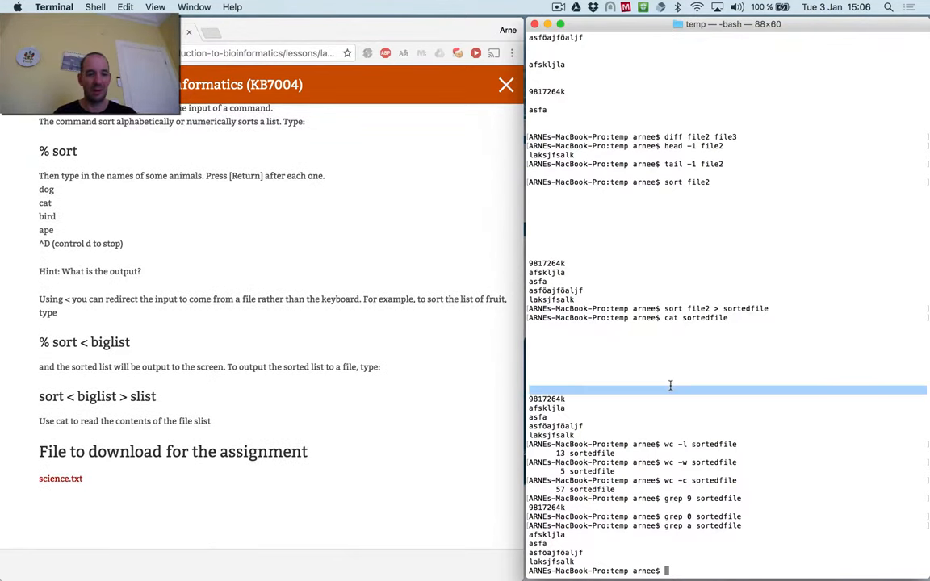
pyautogui.scroll(-3)
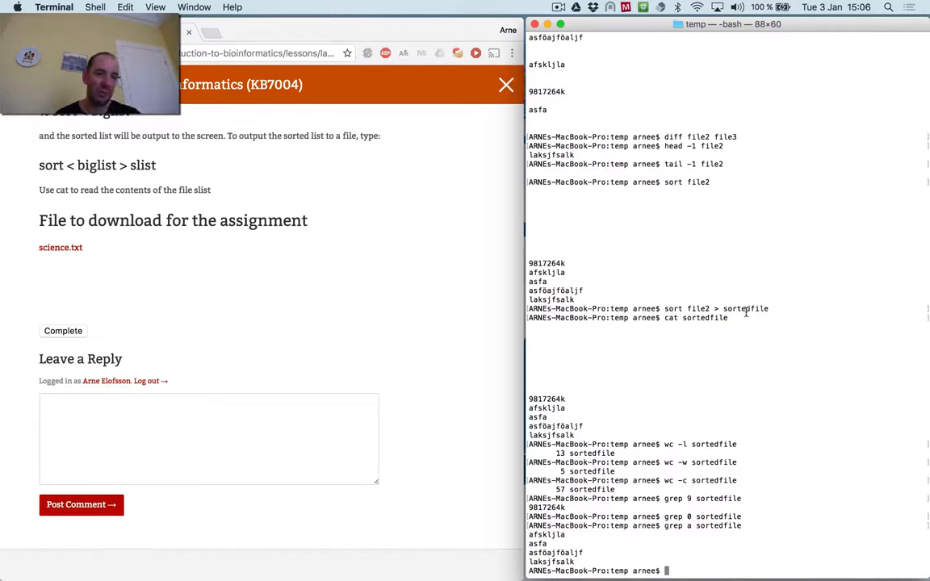
pyautogui.moveTo(623, 347)
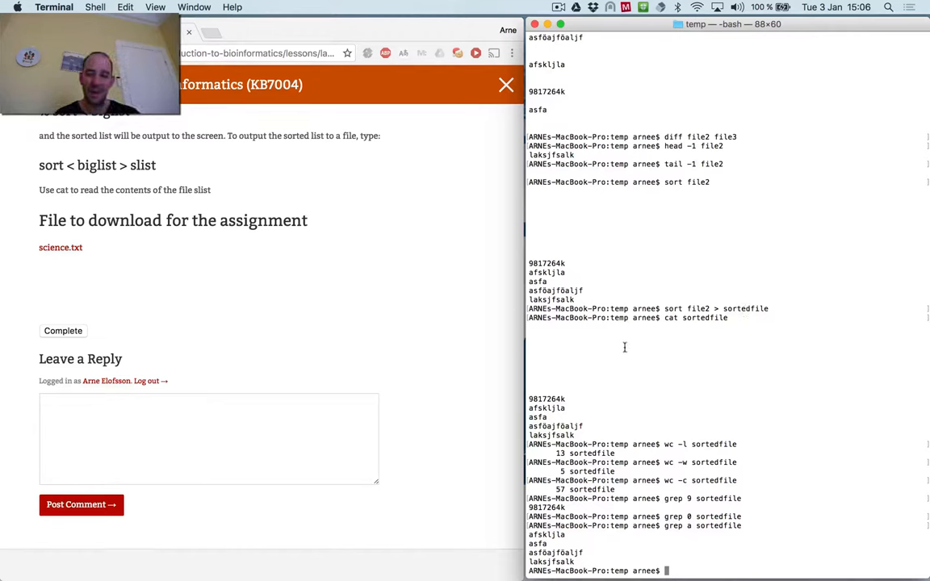